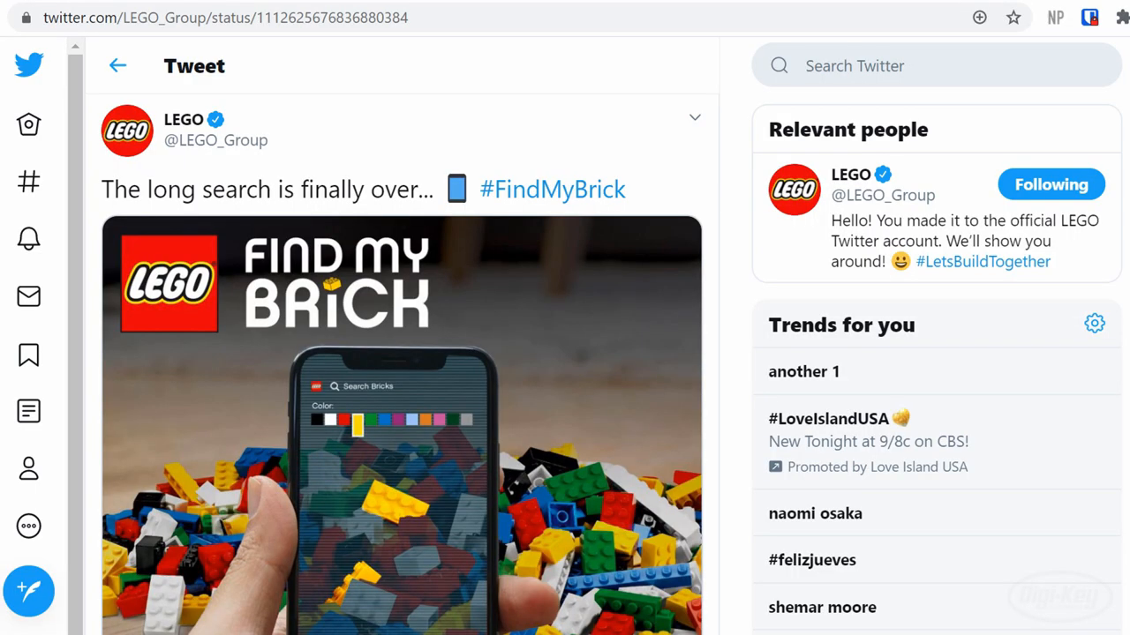
scroll(down, 3)
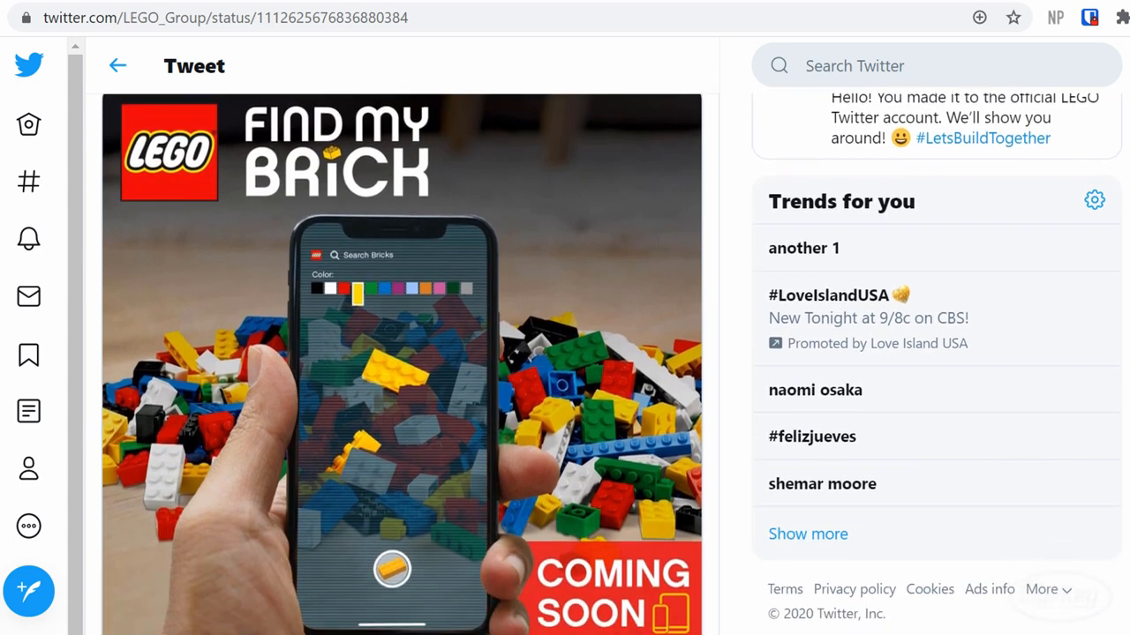
scroll(down, 3)
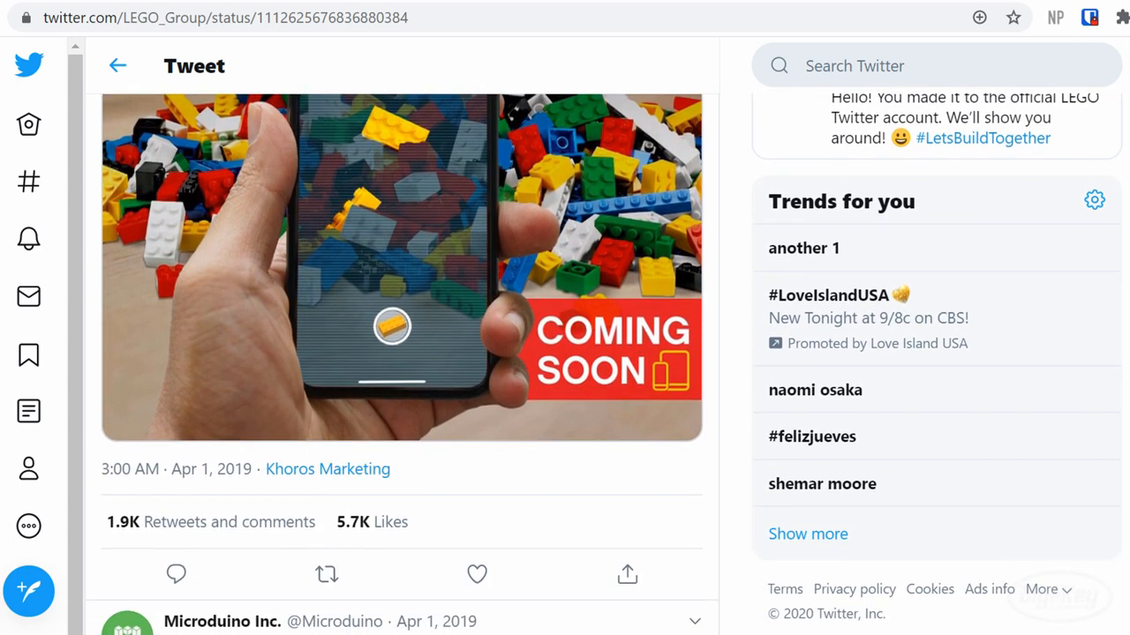